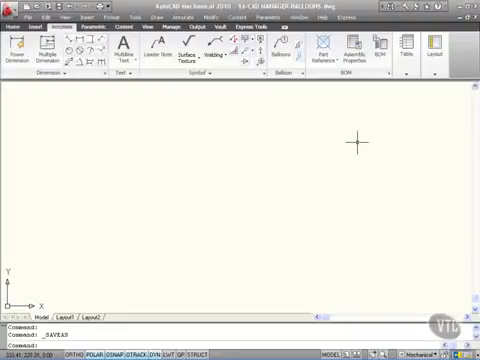
mouse_move(265, 165)
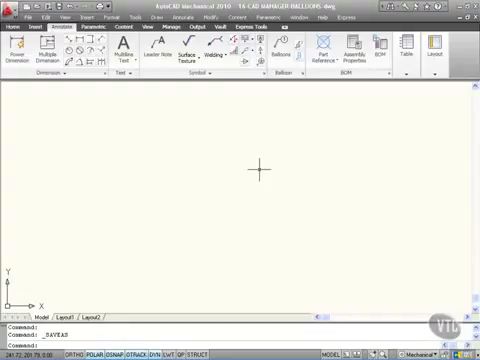
Open the program Options from the drawing area's shortcut menu.
right_click(180, 143)
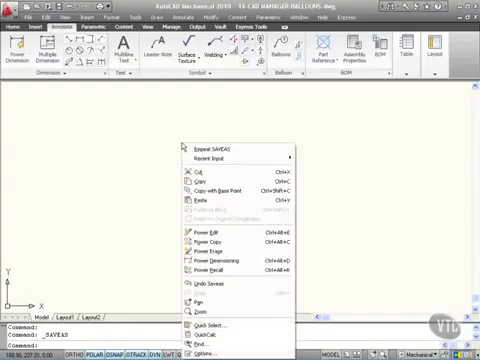
click(287, 243)
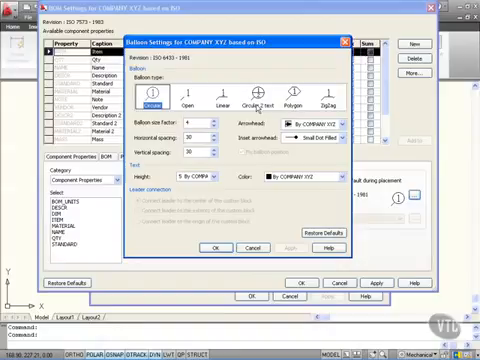
Set balloons to Circular 2 text with size 6, spacing 35, and Dot Filled arrowheads.
click(262, 95)
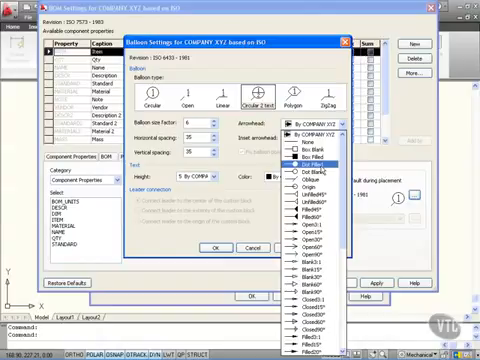
click(320, 140)
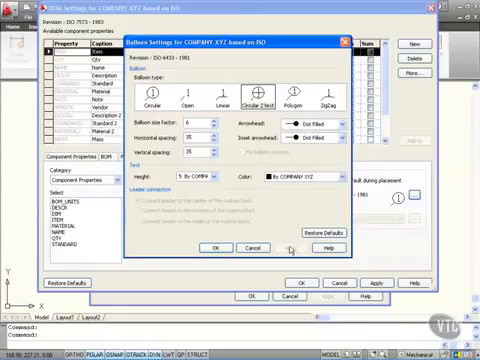
click(208, 246)
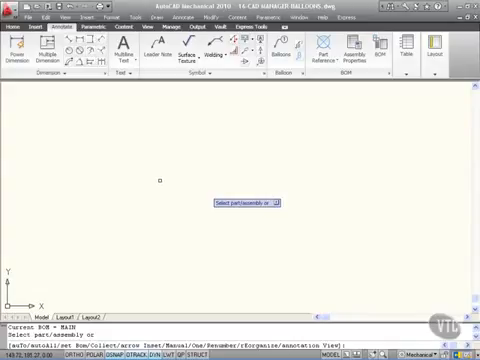
key(Escape)
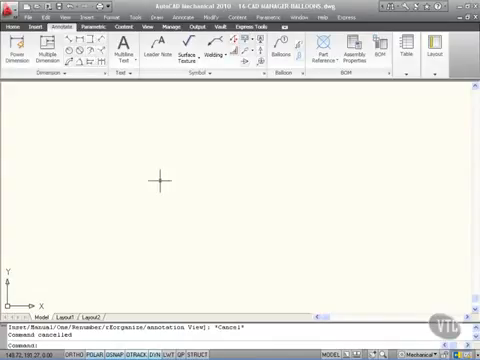